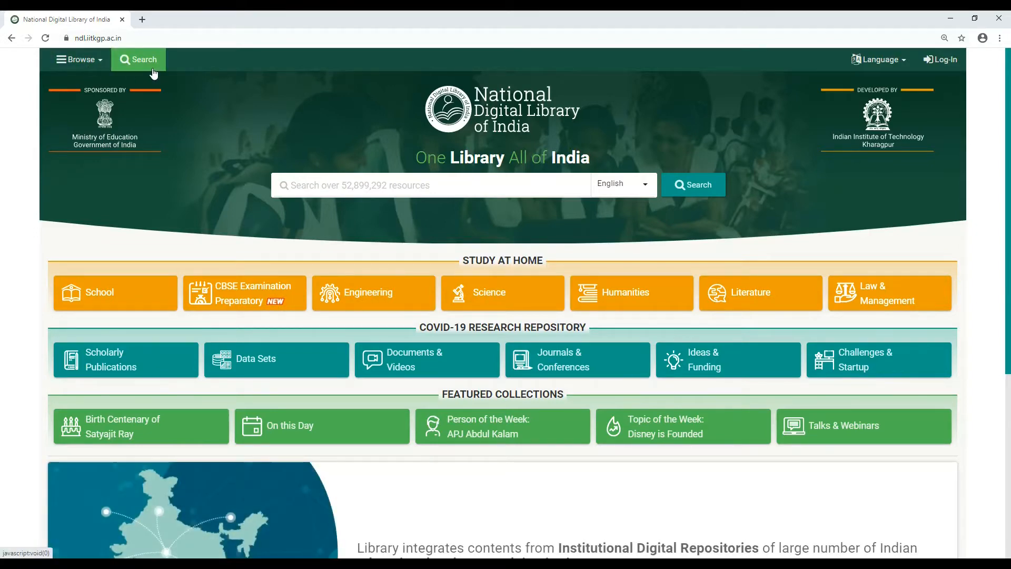
{"action": "mouse_move", "coordinate": [79, 59]}
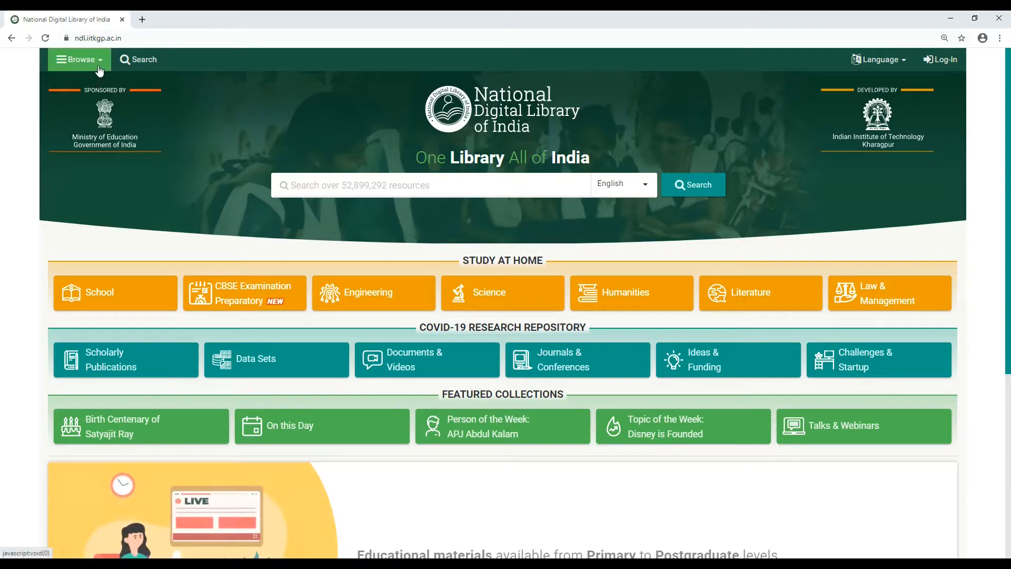
Reveal the Browse menu with By Type, By Subject, By Source and Learning Resource
{"action": "left_click", "coordinate": [79, 59]}
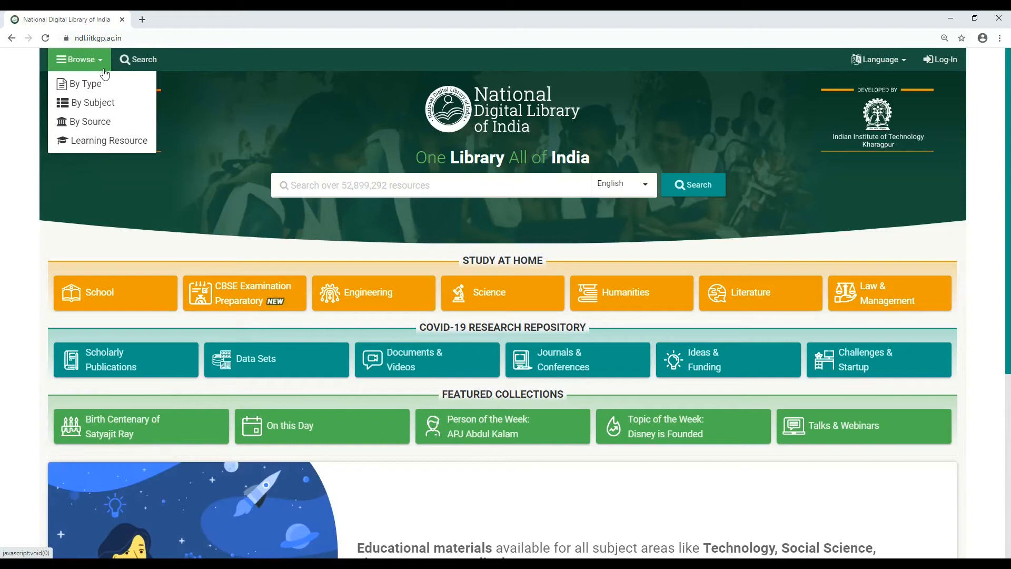
{"action": "mouse_move", "coordinate": [90, 102]}
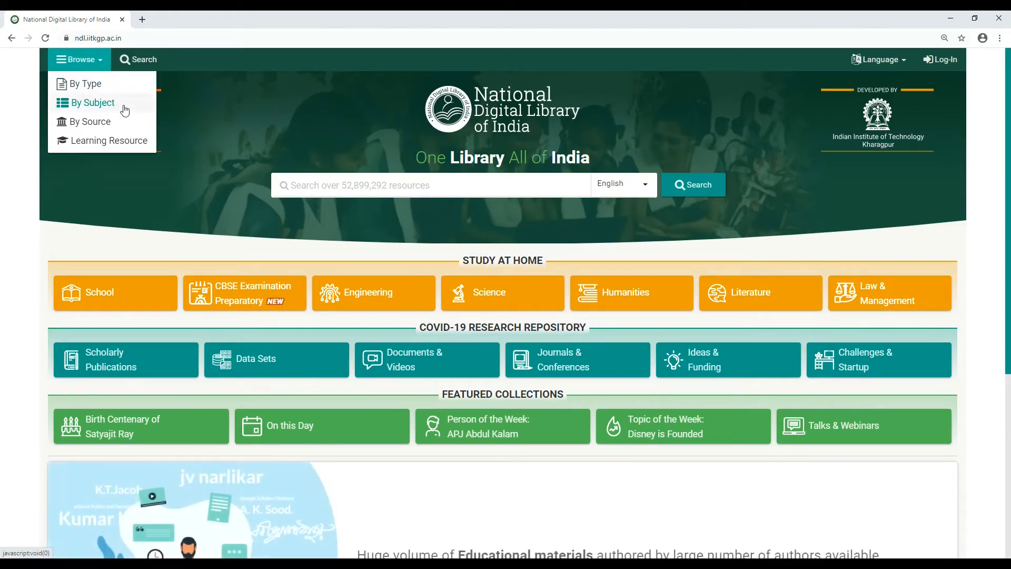
{"action": "mouse_move", "coordinate": [87, 123]}
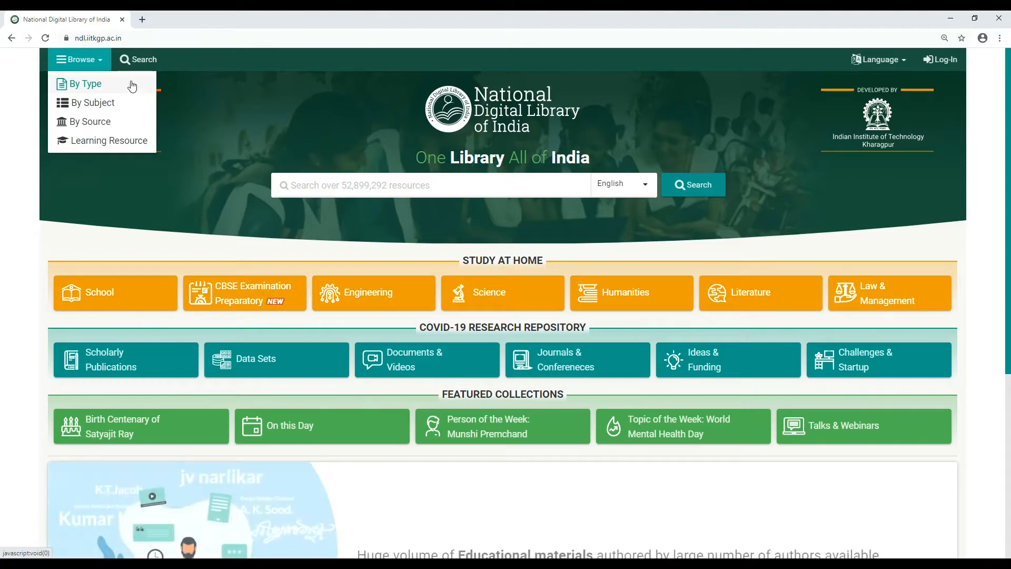
{"action": "left_click", "coordinate": [86, 83]}
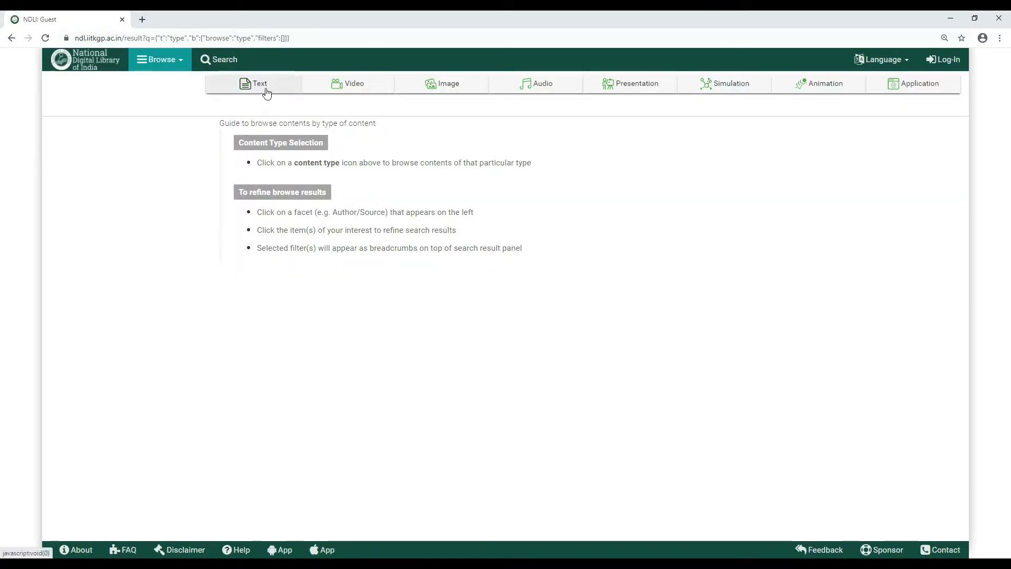
{"action": "mouse_move", "coordinate": [539, 102]}
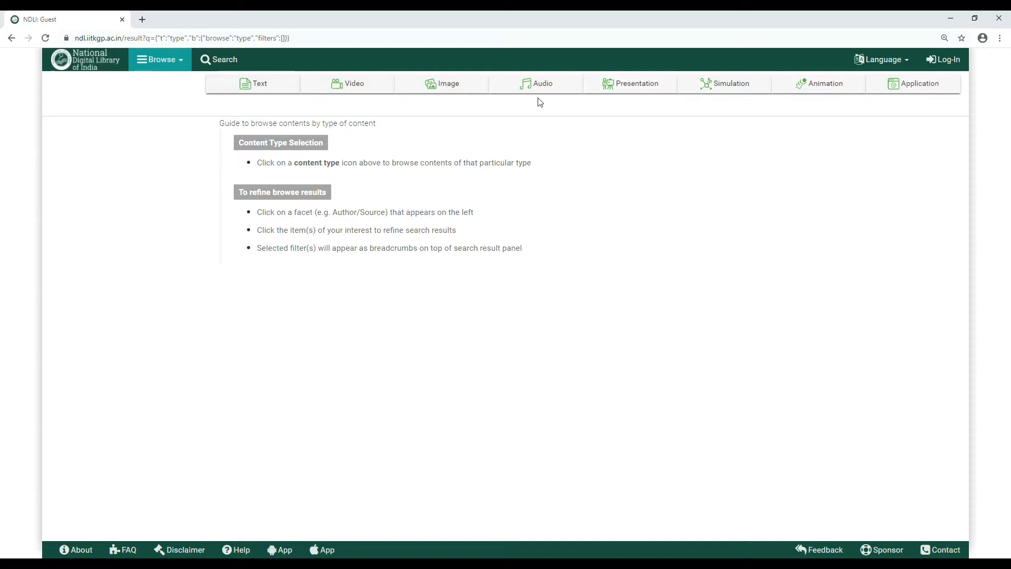
{"action": "mouse_move", "coordinate": [354, 82]}
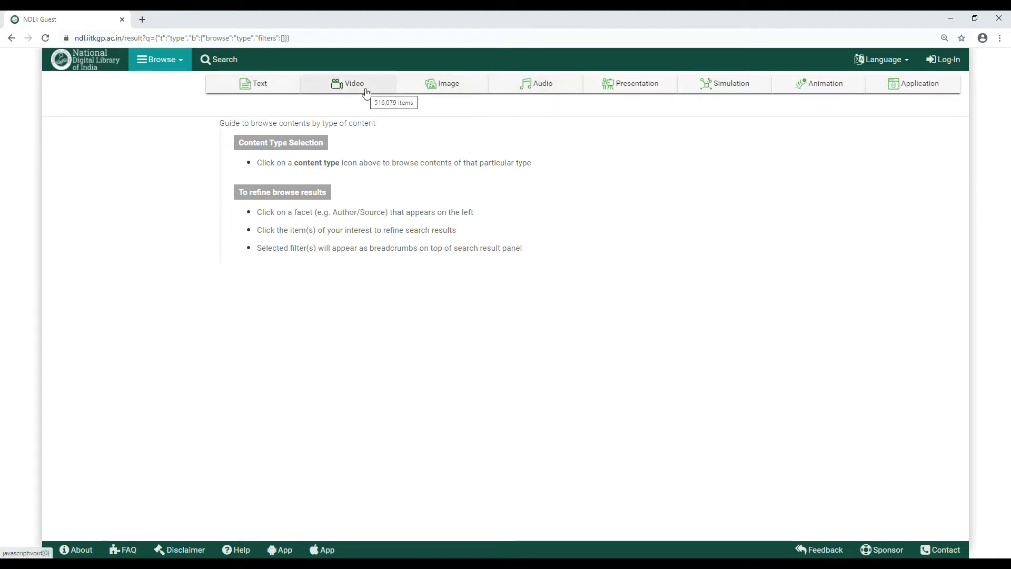
{"action": "mouse_move", "coordinate": [354, 83]}
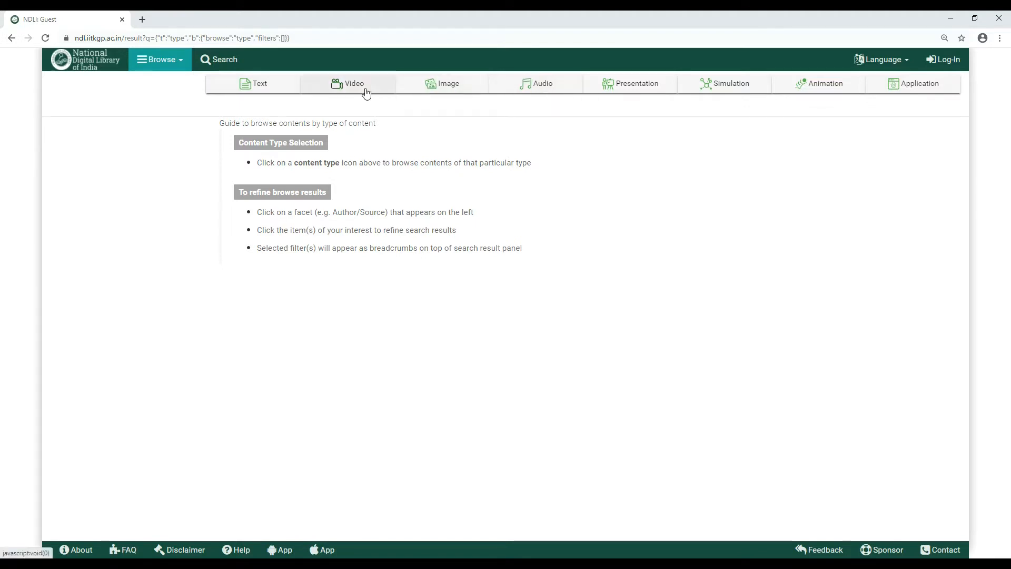
{"action": "mouse_move", "coordinate": [487, 192]}
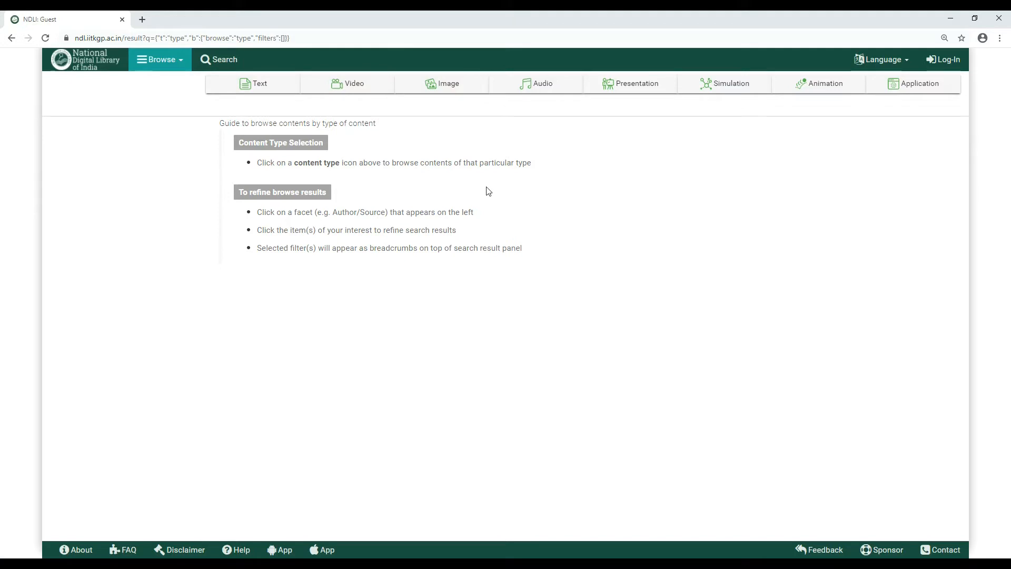
{"action": "mouse_move", "coordinate": [443, 83]}
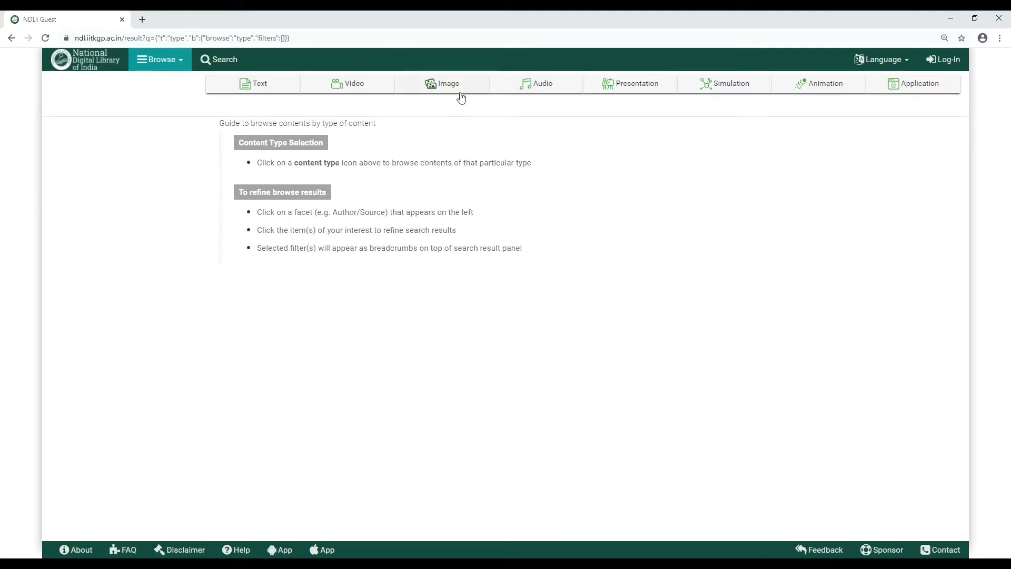
{"action": "mouse_move", "coordinate": [446, 83]}
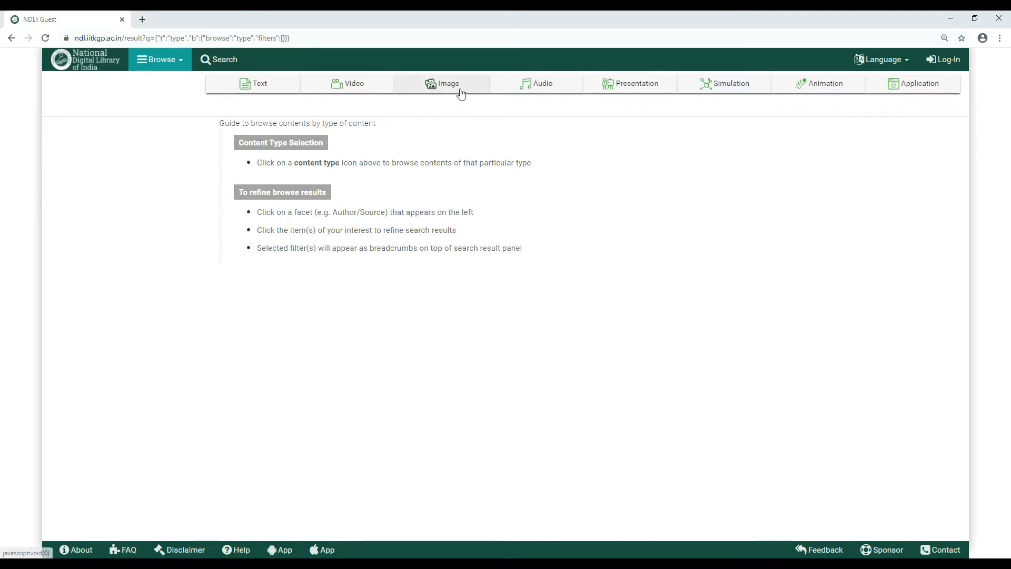
{"action": "left_click", "coordinate": [442, 84]}
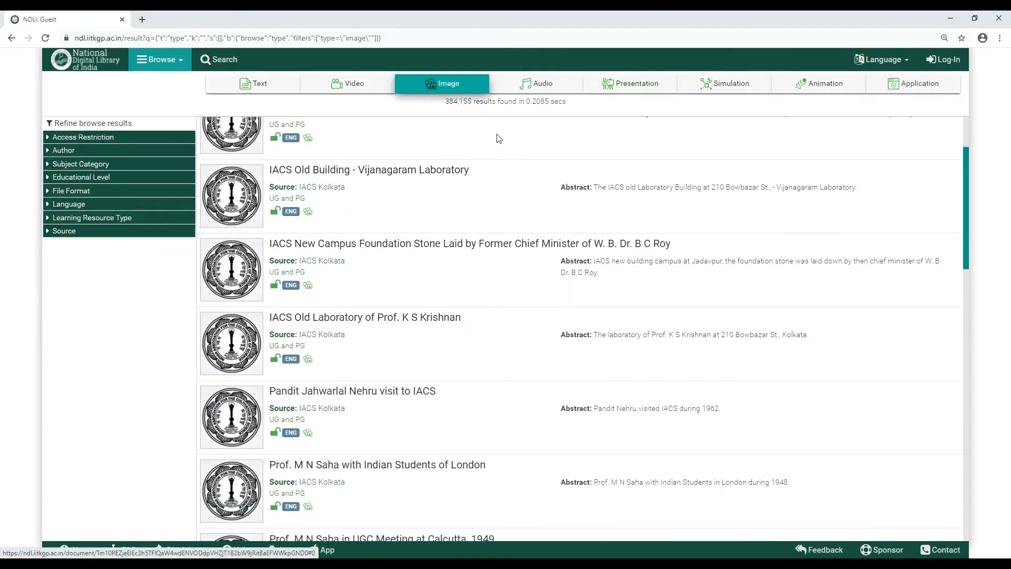
{"action": "scroll", "scroll_direction": "down", "scroll_amount": 3}
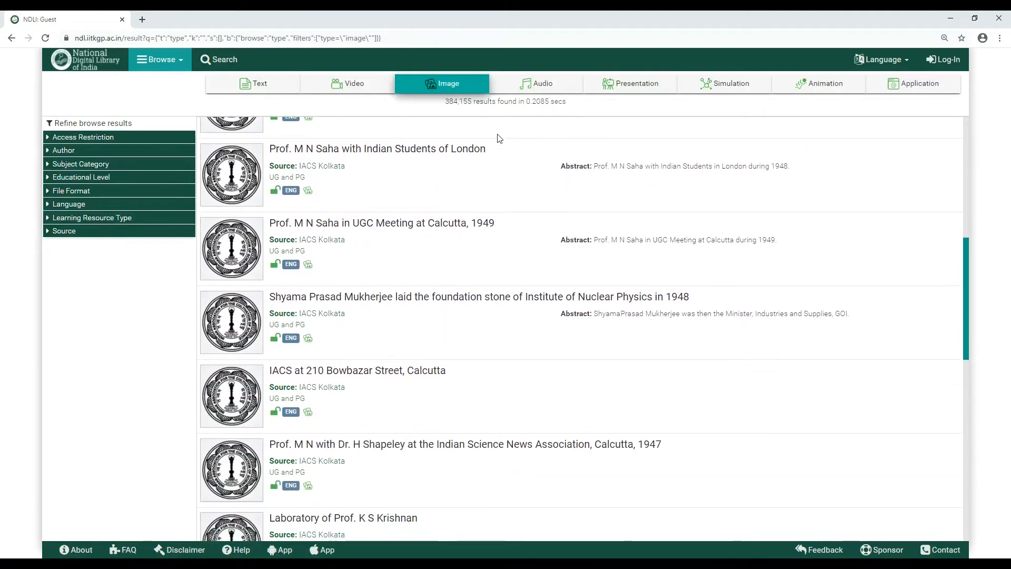
{"action": "left_click", "coordinate": [84, 59]}
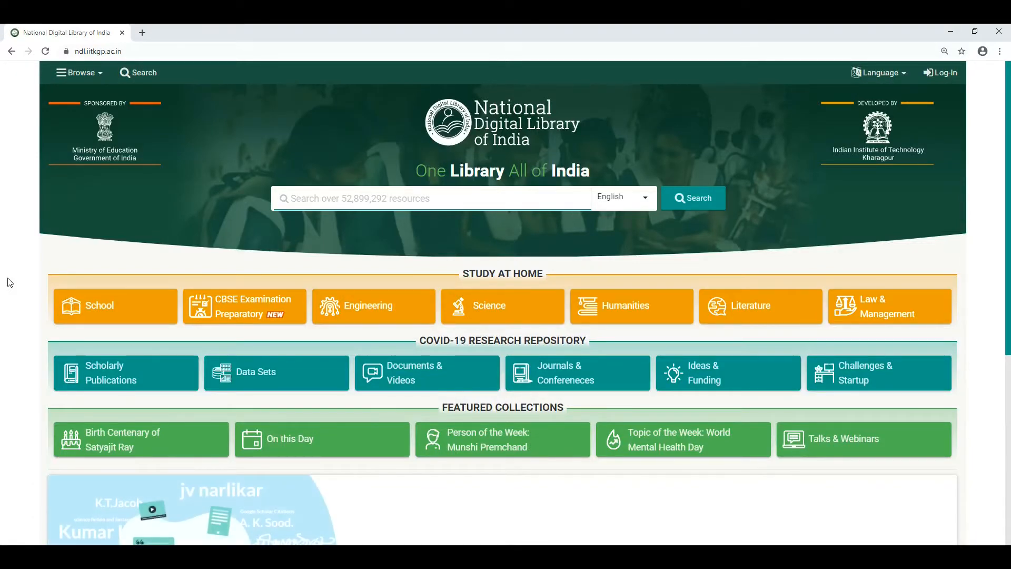
Browse by subject and list the 8,884,791 Natural sciences & mathematics results
{"action": "left_click", "coordinate": [78, 73]}
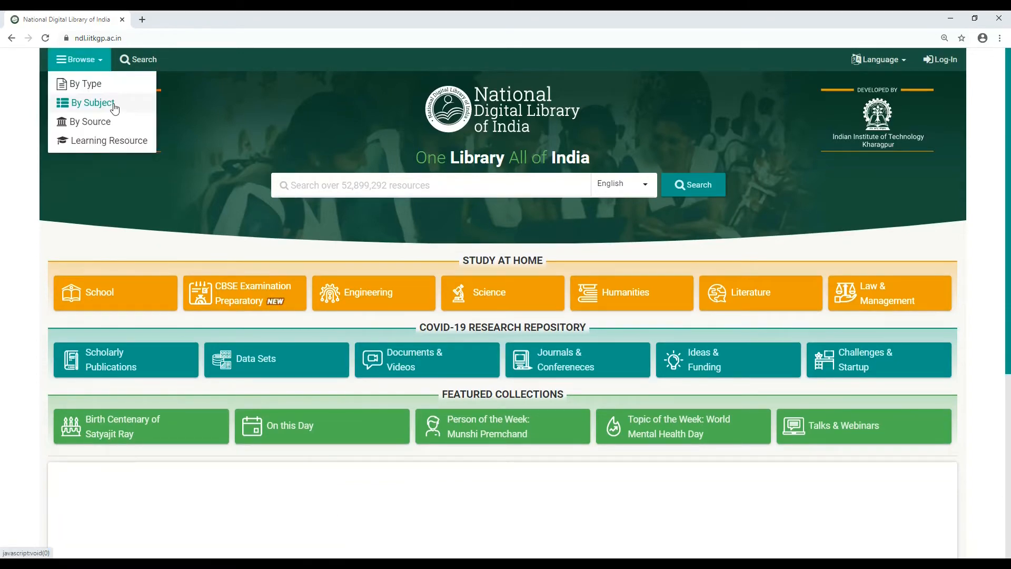
{"action": "left_click", "coordinate": [90, 102]}
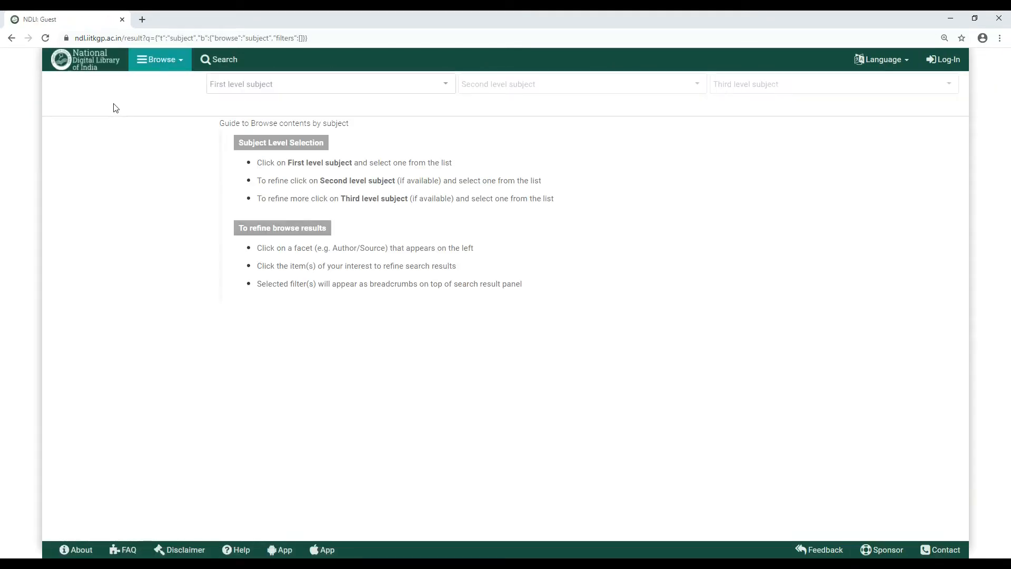
{"action": "left_click", "coordinate": [329, 84]}
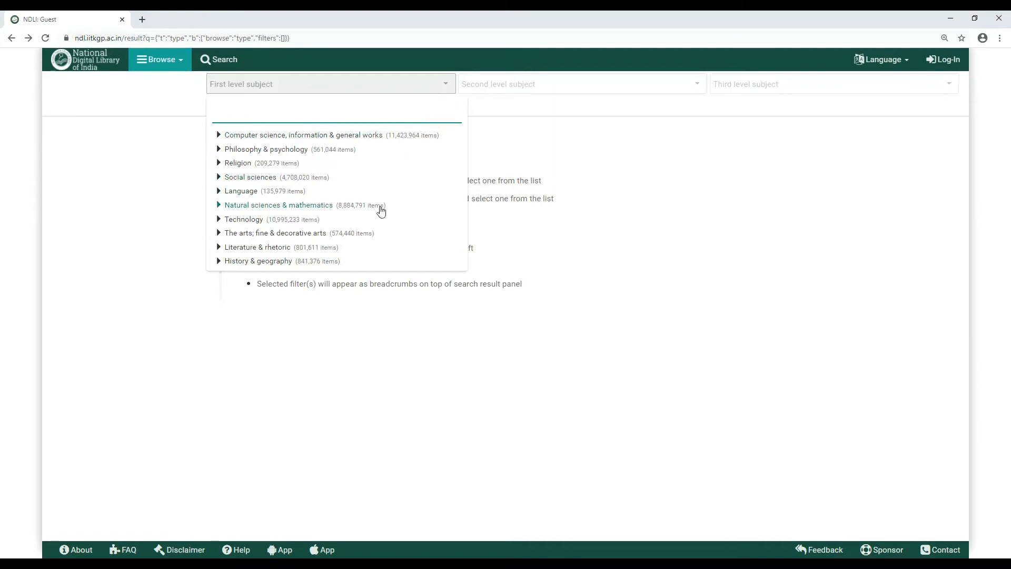
{"action": "left_click", "coordinate": [278, 204]}
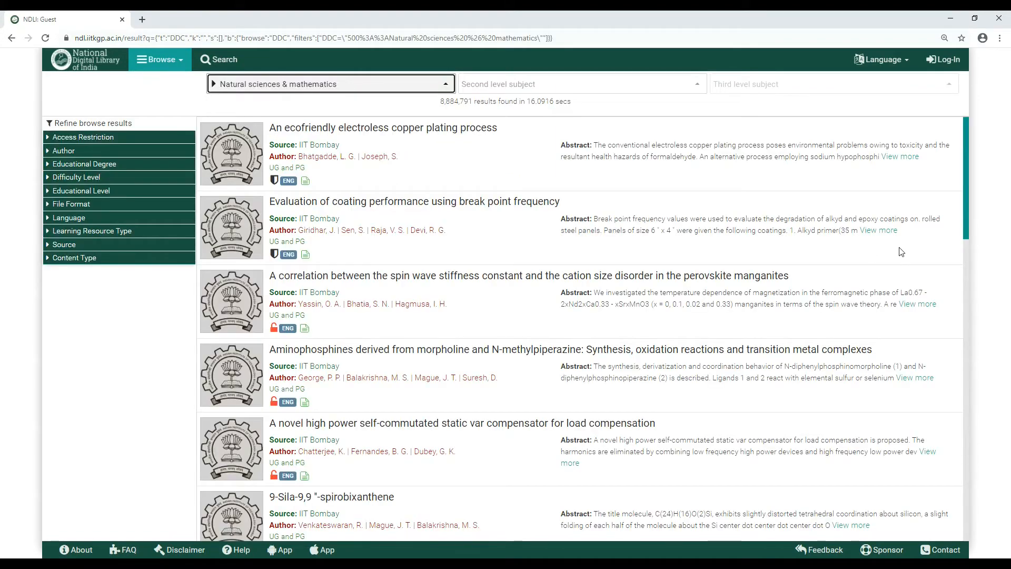
{"action": "scroll", "scroll_direction": "down", "scroll_amount": 3}
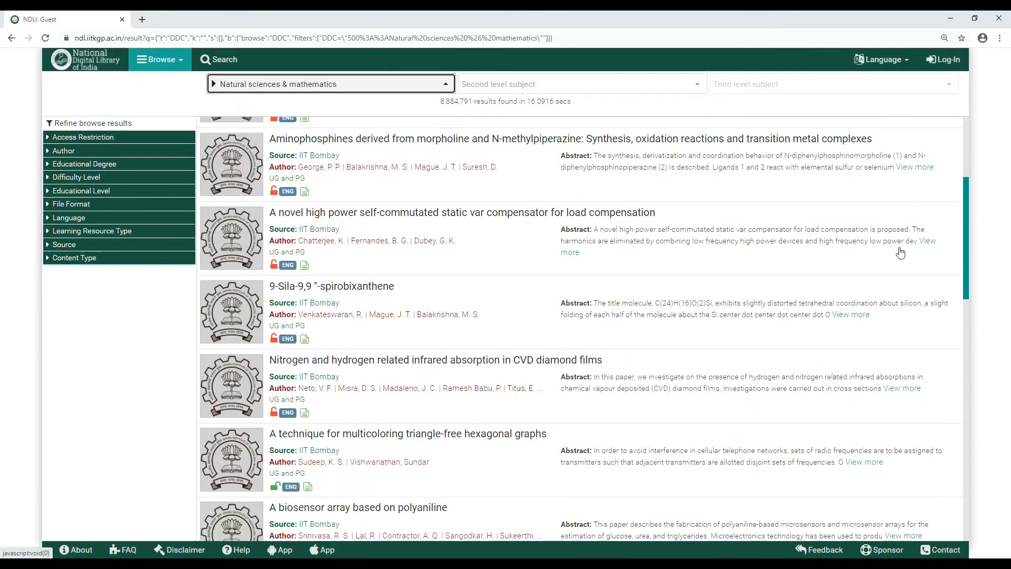
{"action": "mouse_move", "coordinate": [653, 108]}
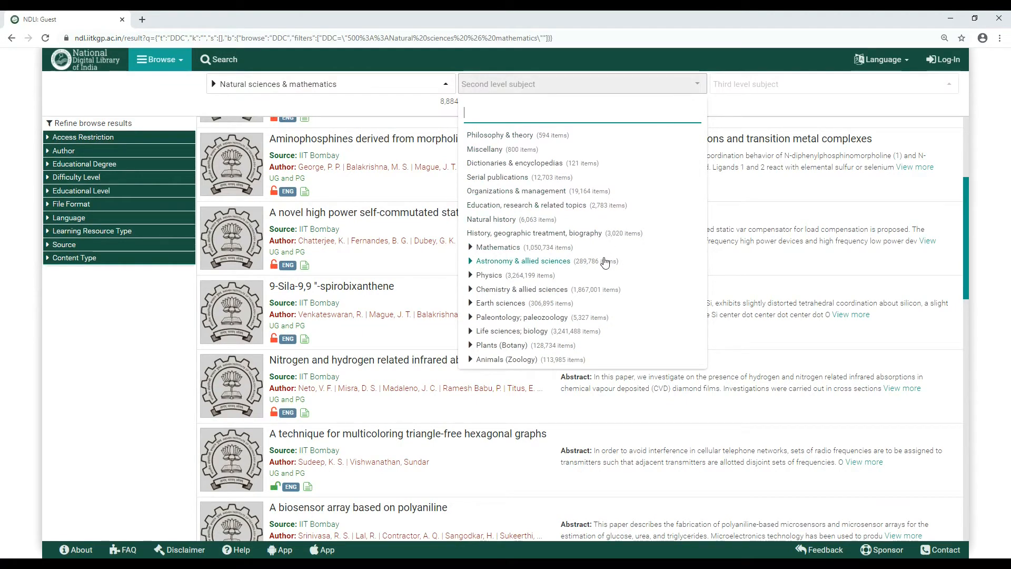
Narrow to Astronomy & allied sciences, then Specific celestial bodies & phenomena (7,452 results), and return home
{"action": "left_click", "coordinate": [524, 260]}
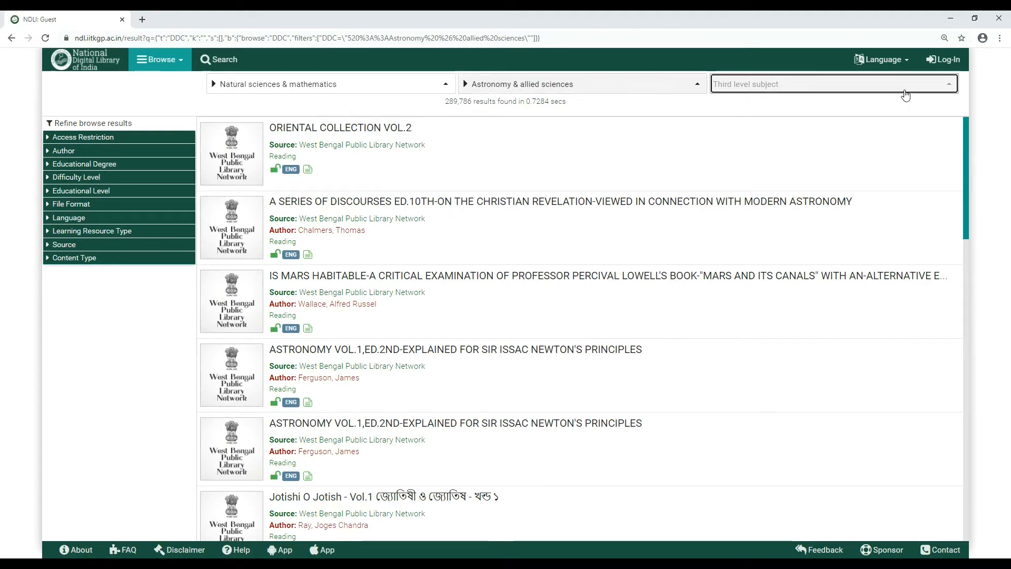
{"action": "left_click", "coordinate": [832, 84]}
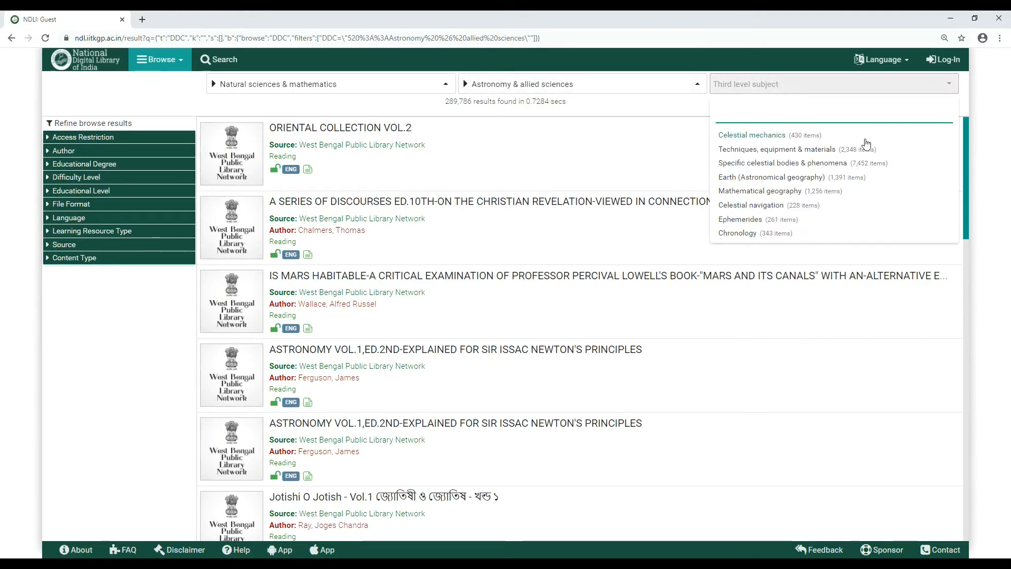
{"action": "mouse_move", "coordinate": [860, 162]}
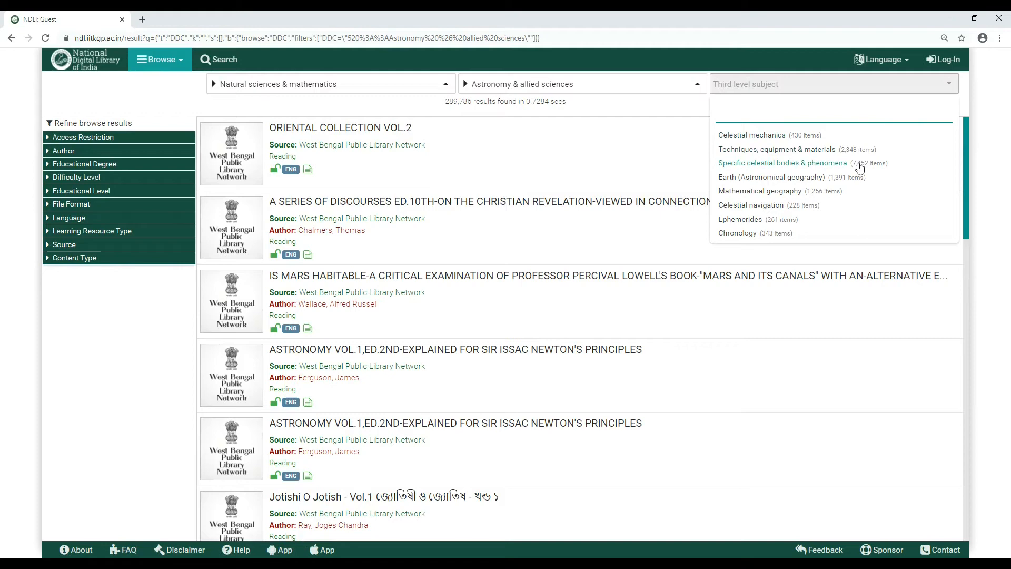
{"action": "left_click", "coordinate": [783, 162]}
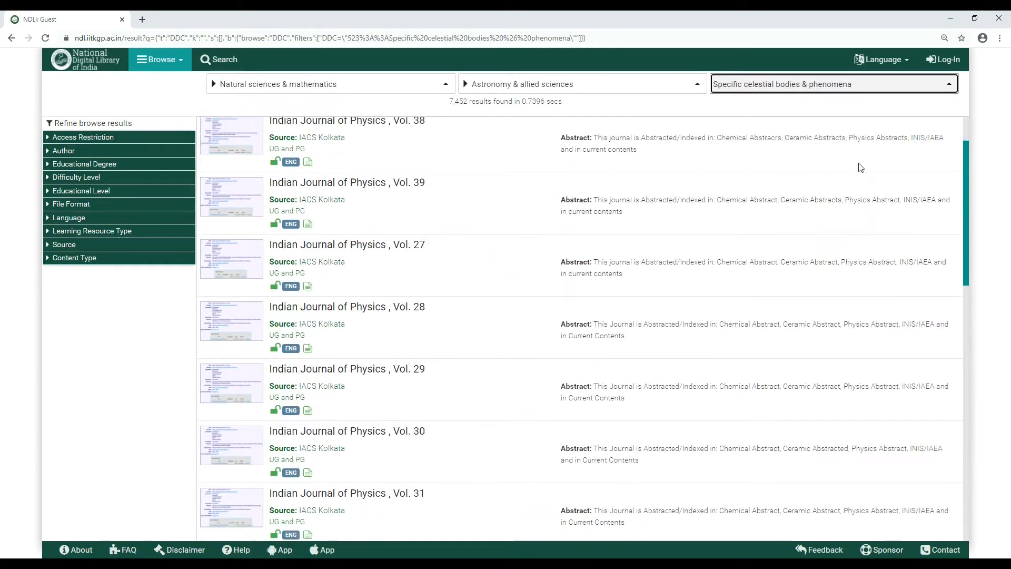
{"action": "scroll", "scroll_direction": "down", "scroll_amount": 3}
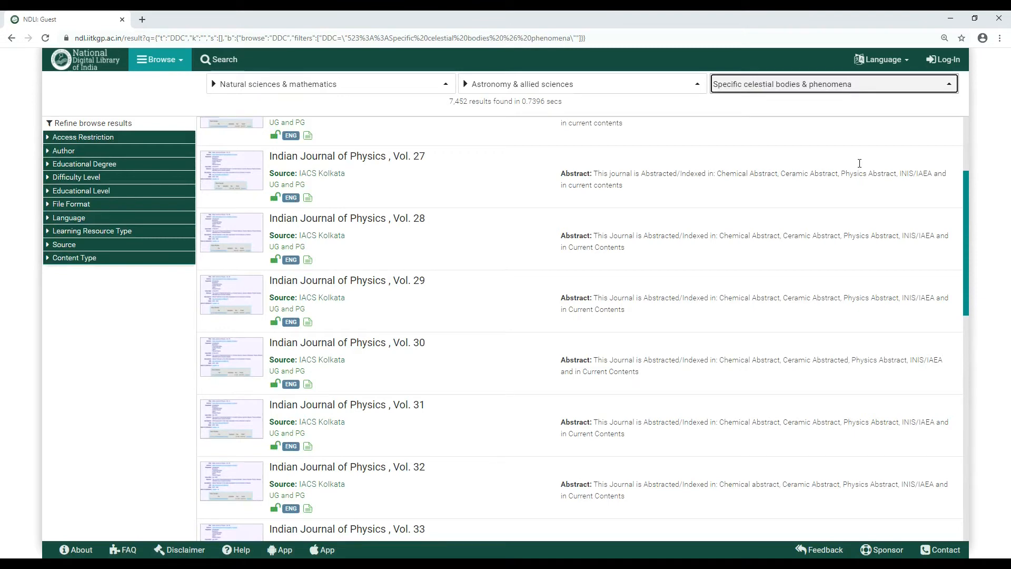
{"action": "left_click", "coordinate": [85, 59]}
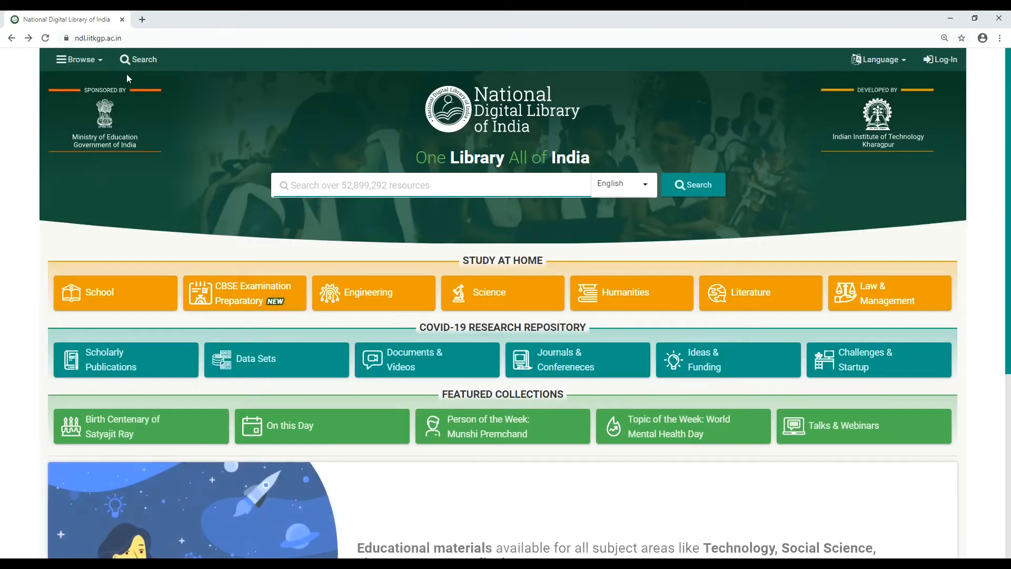
Browse by source and list NCERT's 6,235 resources, then return to the home page
{"action": "left_click", "coordinate": [78, 59]}
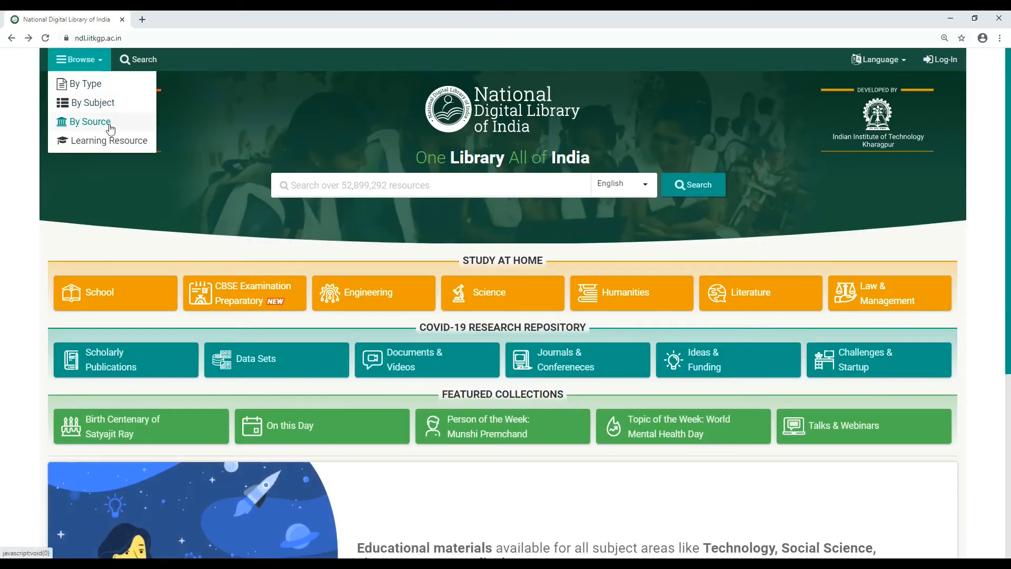
{"action": "left_click", "coordinate": [89, 122]}
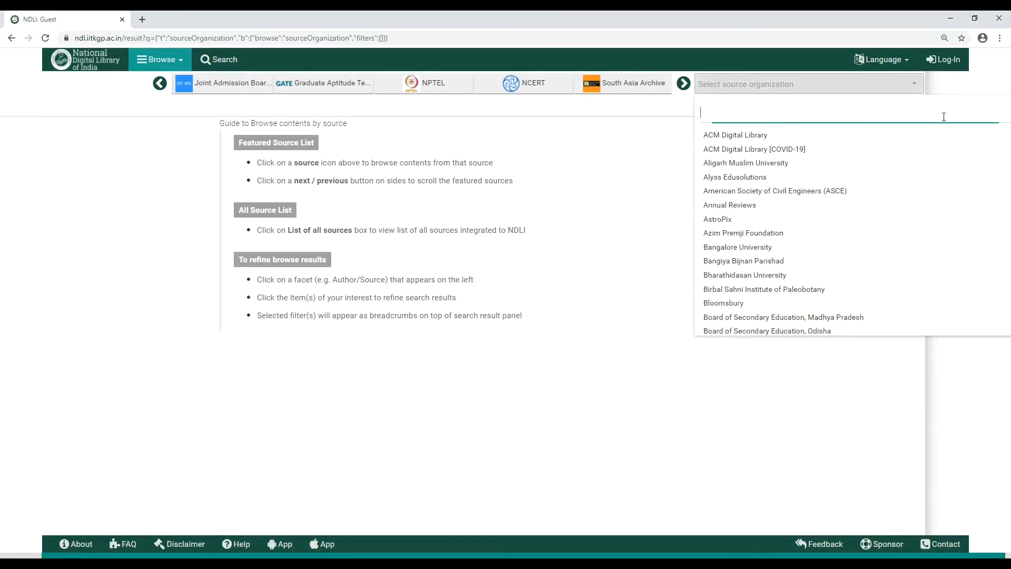
{"action": "scroll", "scroll_direction": "down", "scroll_amount": 3}
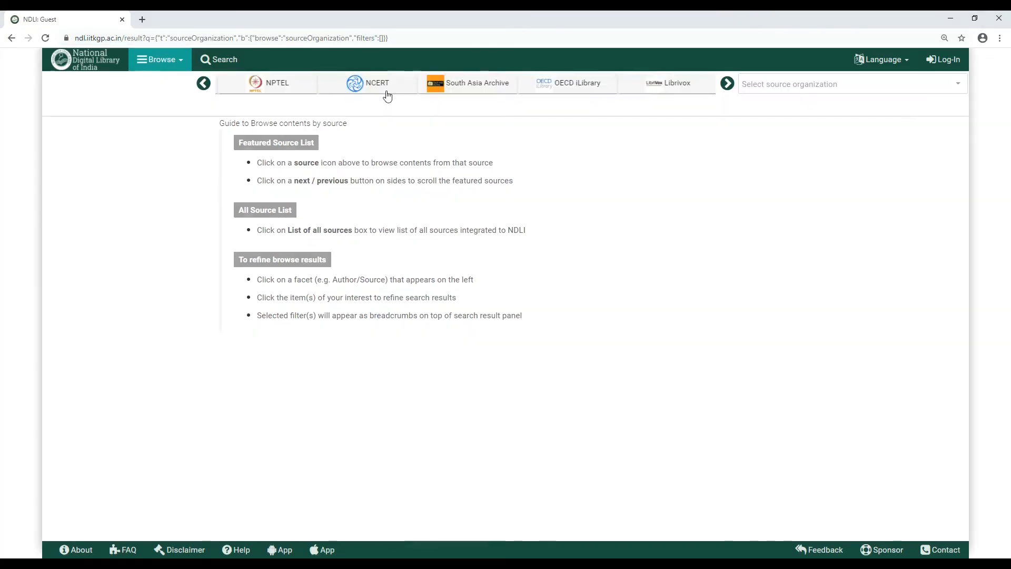
{"action": "left_click", "coordinate": [369, 82]}
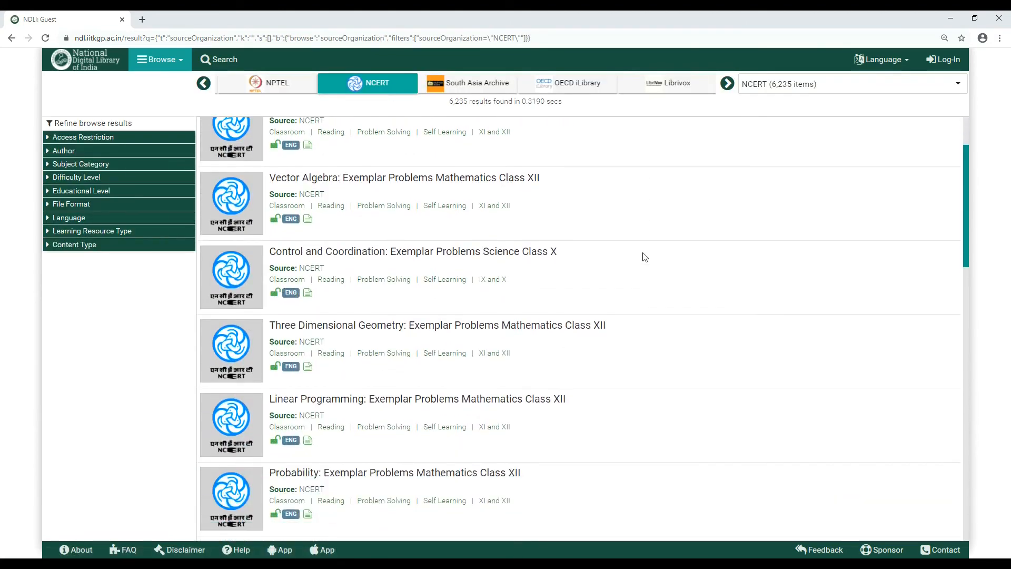
{"action": "scroll", "scroll_direction": "down", "scroll_amount": 3}
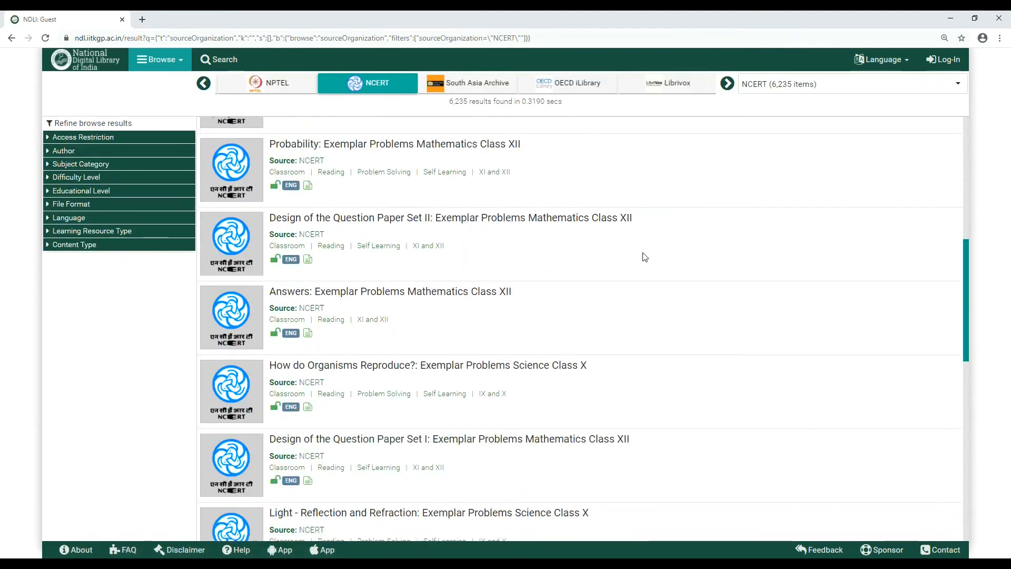
{"action": "left_click", "coordinate": [79, 59]}
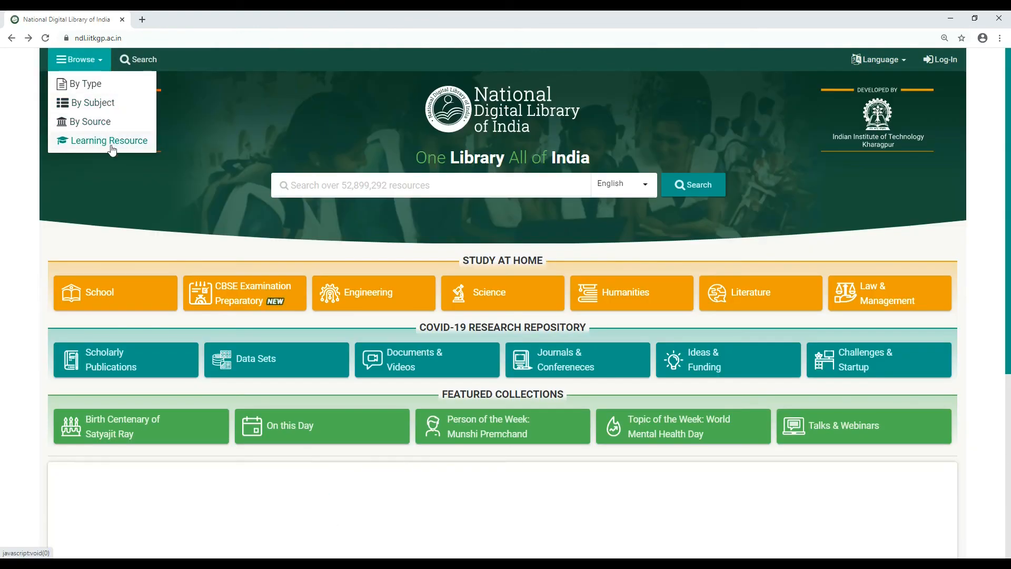
Browse by learning resource type and list the 31,719,323 Article results
{"action": "left_click", "coordinate": [109, 141]}
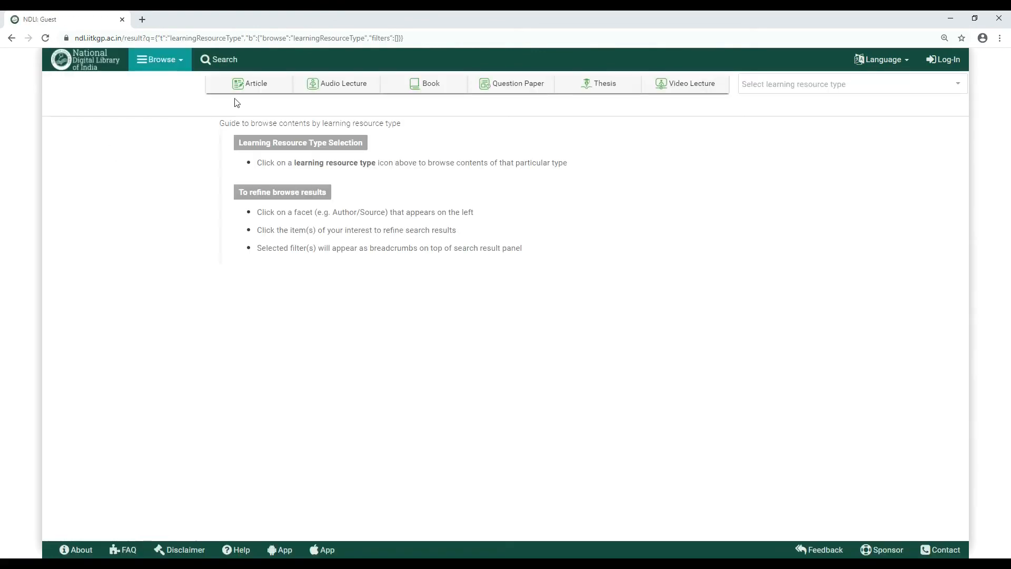
{"action": "mouse_move", "coordinate": [432, 102]}
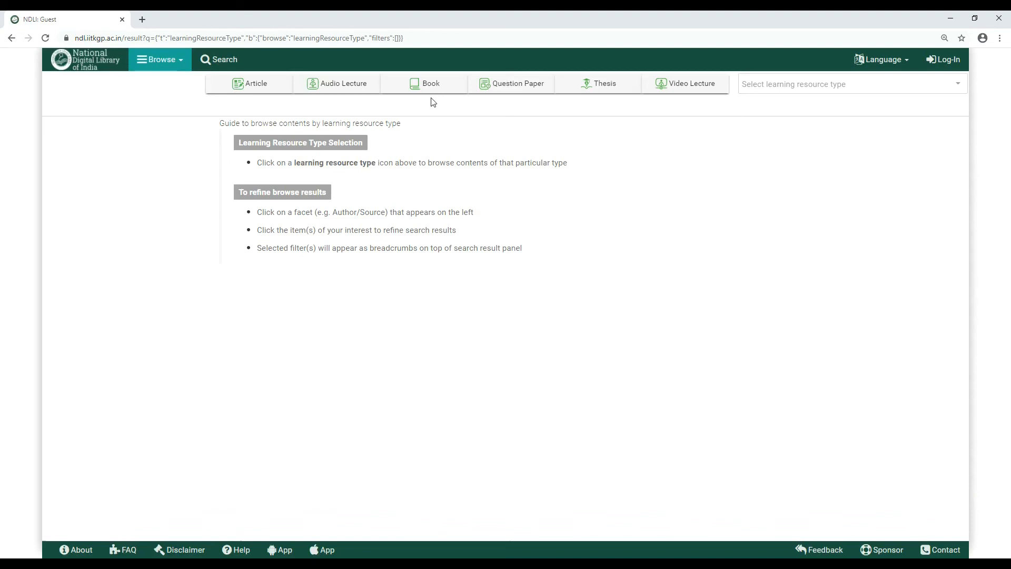
{"action": "mouse_move", "coordinate": [697, 97]}
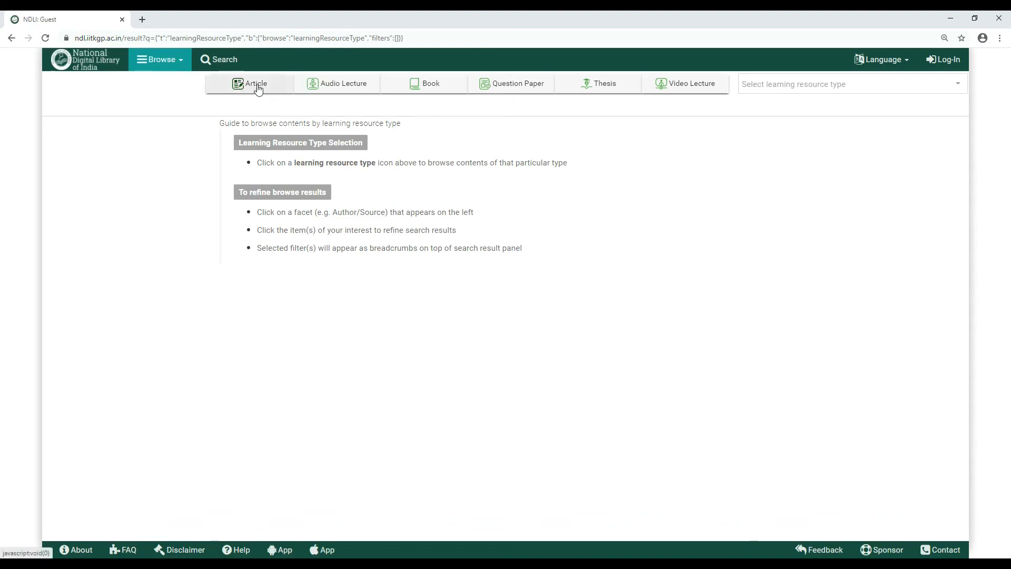
{"action": "left_click", "coordinate": [254, 83]}
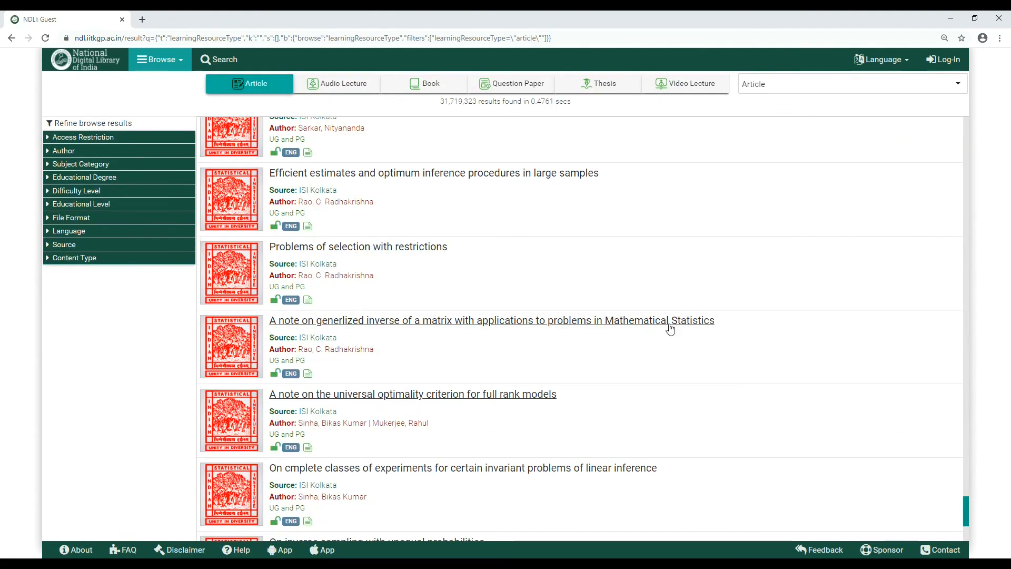